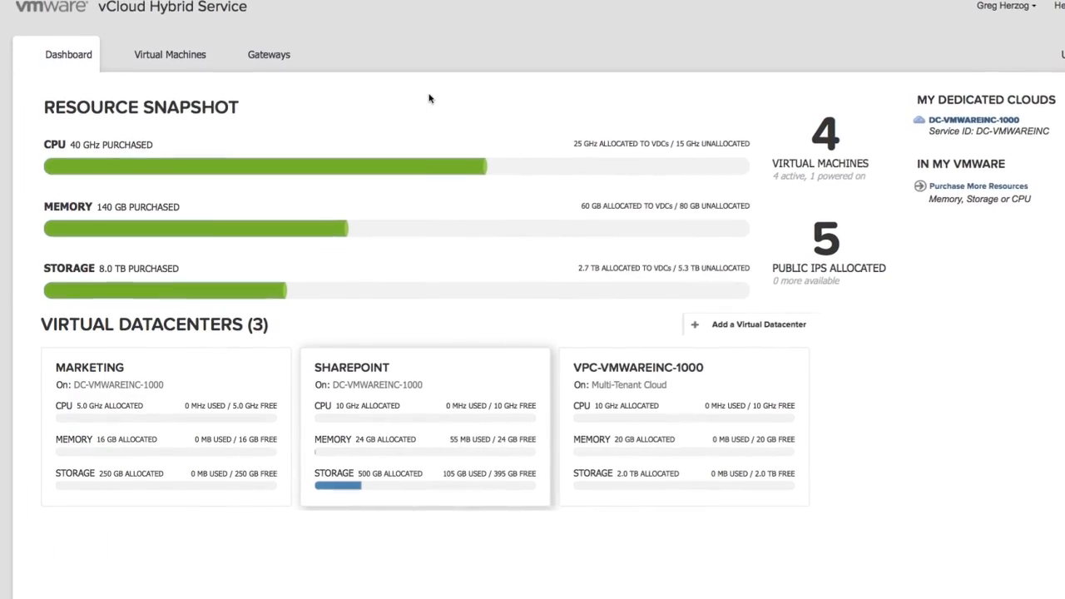
Step: Show the Sharepoint datacenter's details with its single gateway at 69.194.137.230
scroll(up, 3)
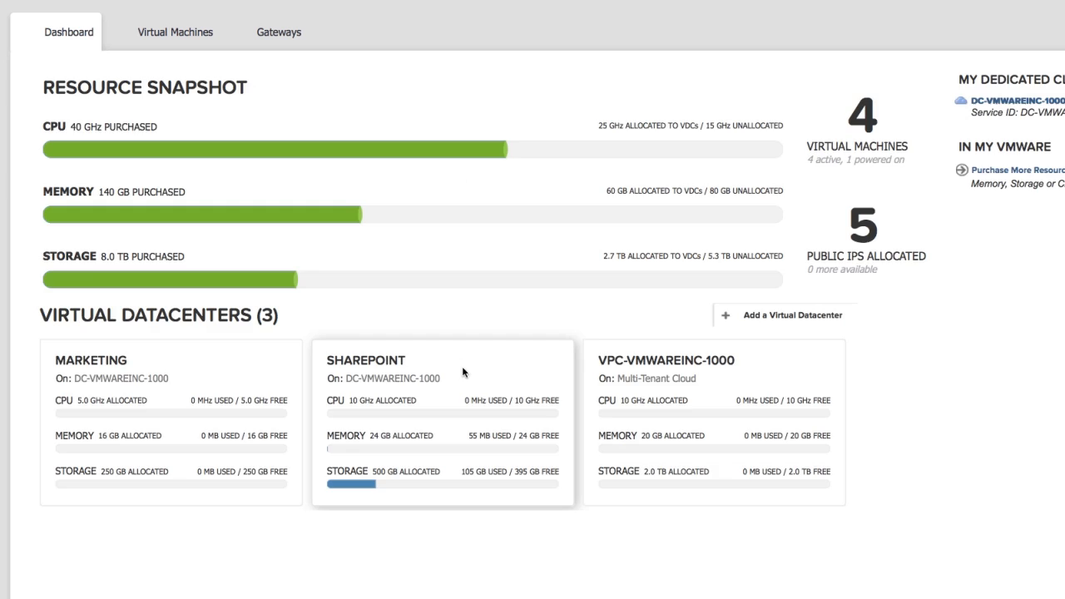
click(366, 359)
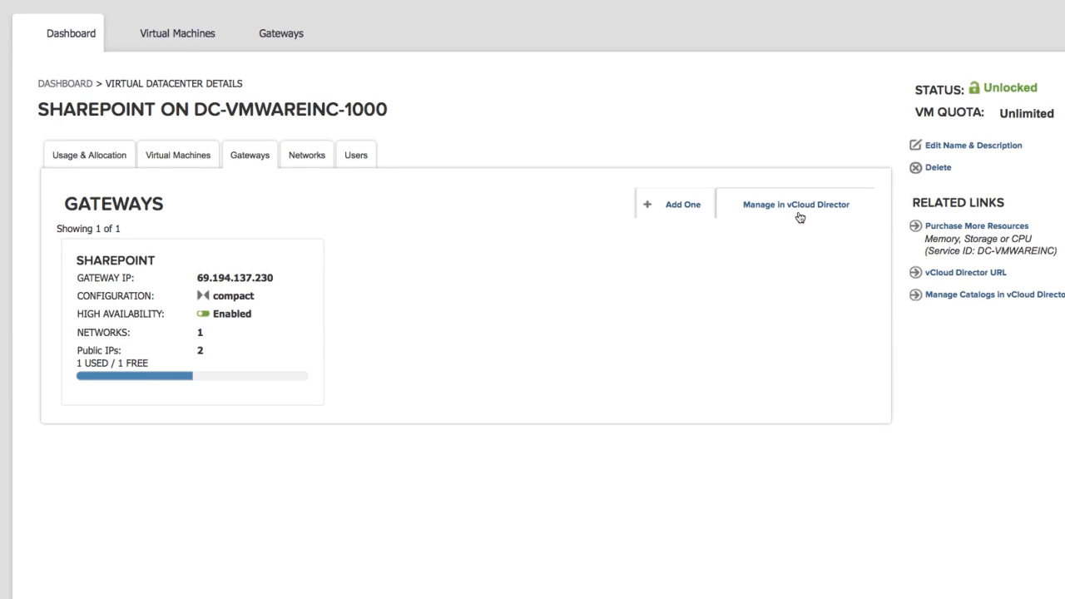
Step: Check the Sharepoint gateway's external IP allocation 69.194.137.230, ping it, and dismiss the window
click(795, 203)
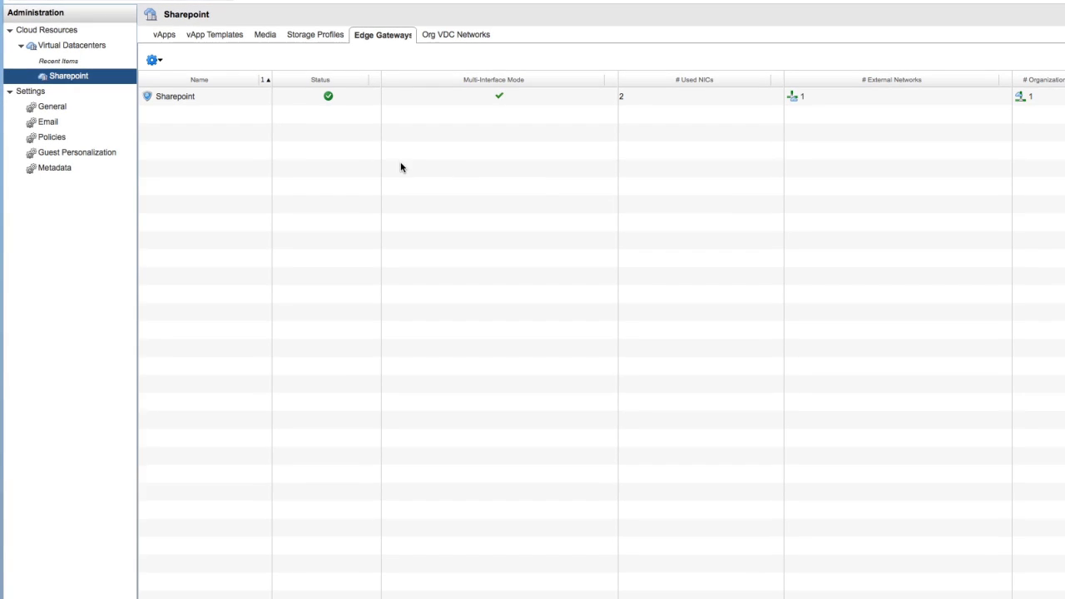
right_click(175, 95)
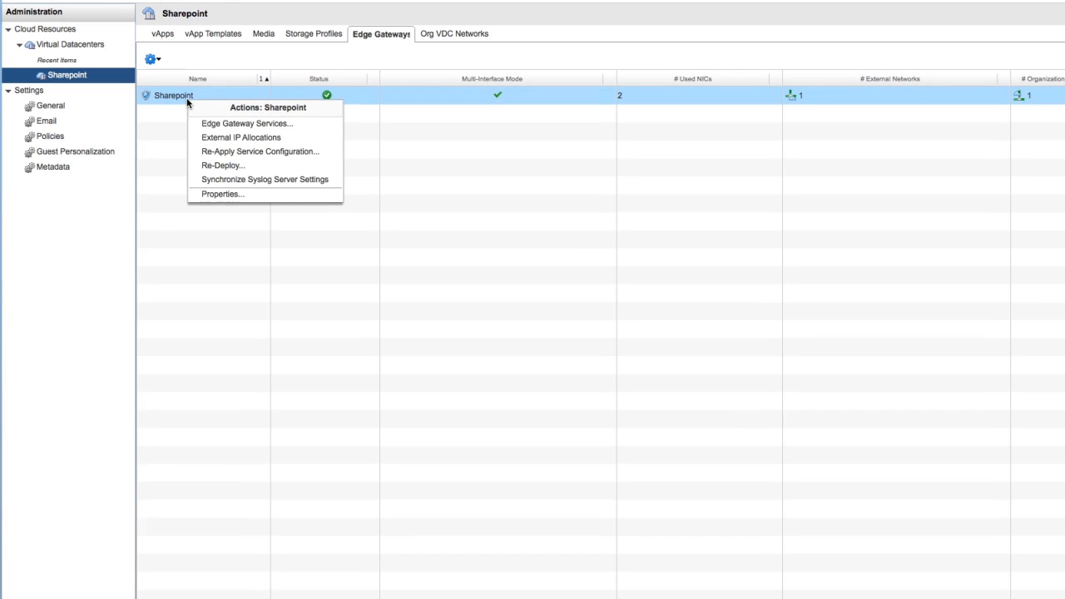
click(242, 137)
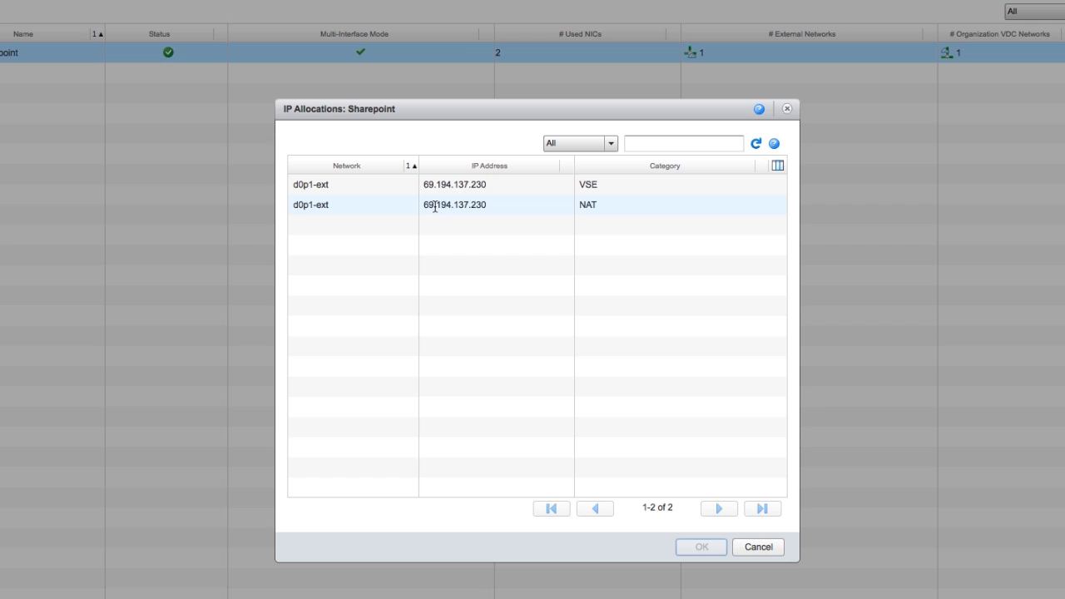
mouse_move(519, 209)
text(ping 69.194.137.230)
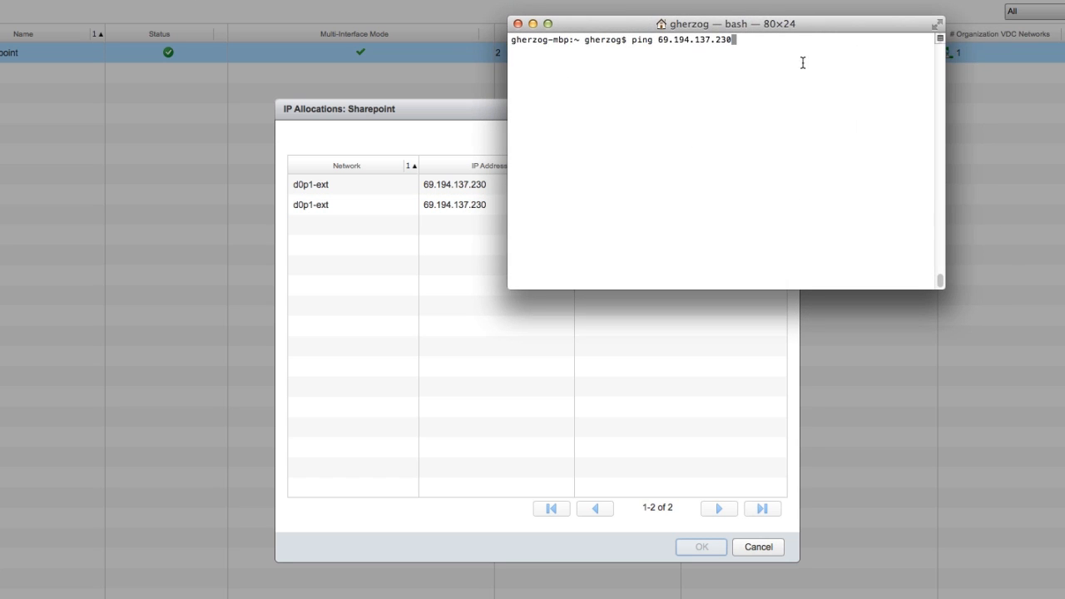
key(Return)
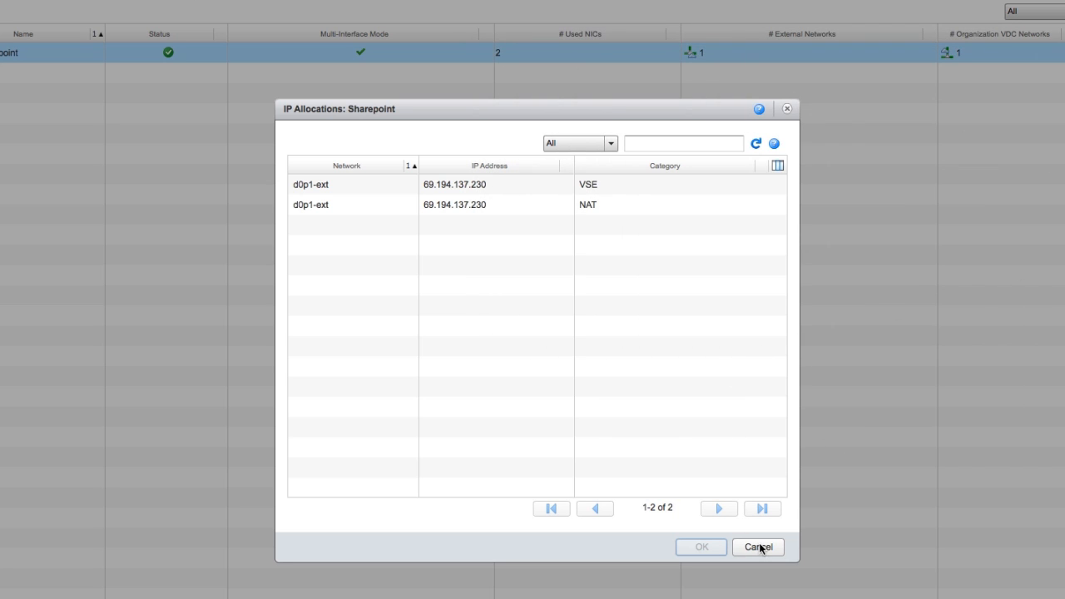
click(758, 546)
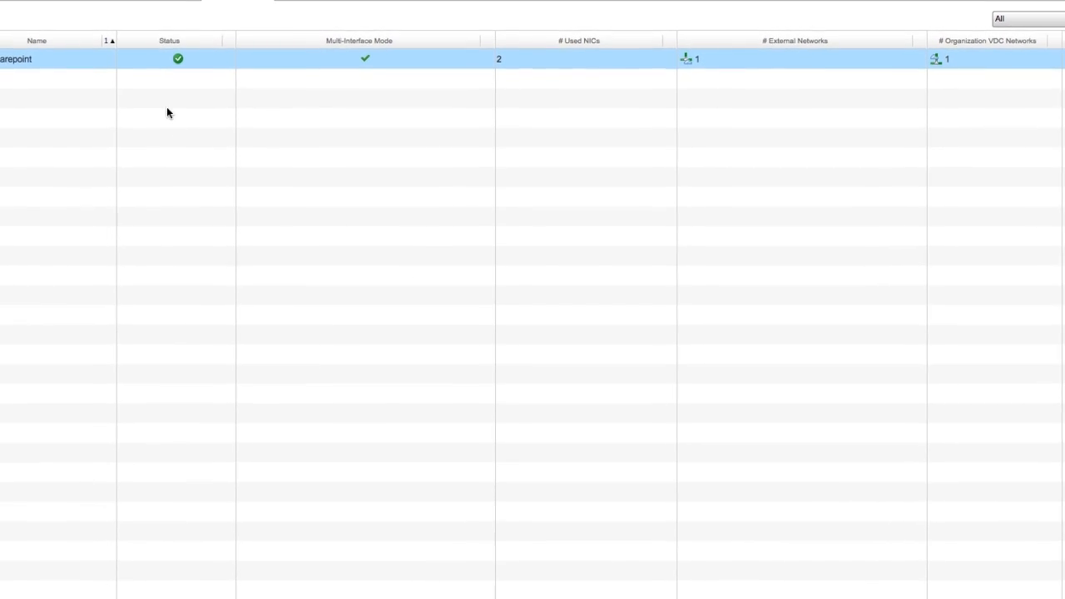
Step: Bring up the Sharepoint gateway's Edge Gateway Services at the Firewall settings (enabled, default Deny, no rules)
right_click(47, 75)
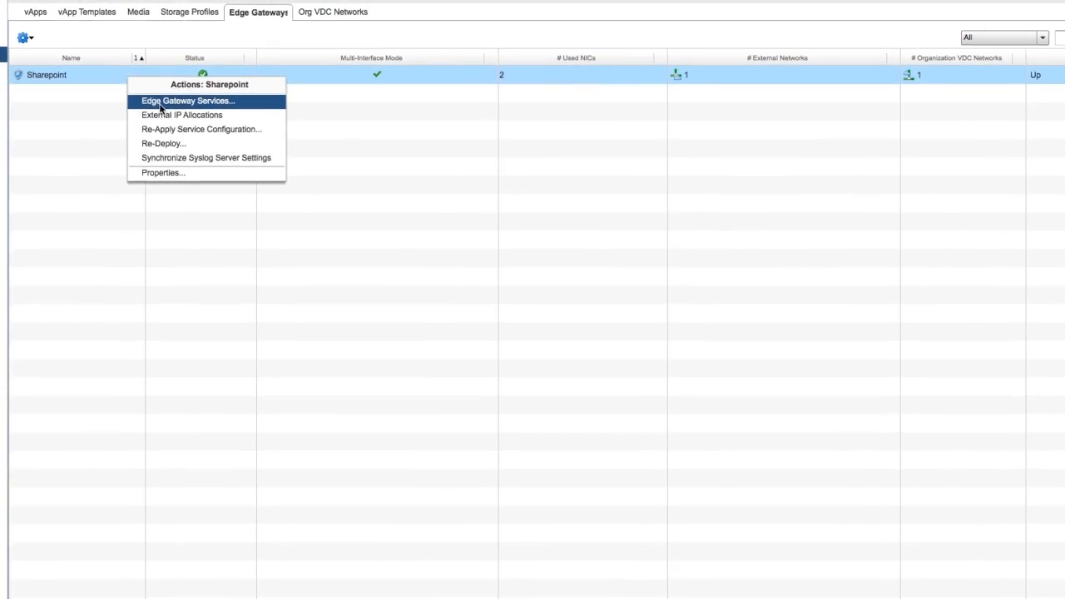
click(187, 101)
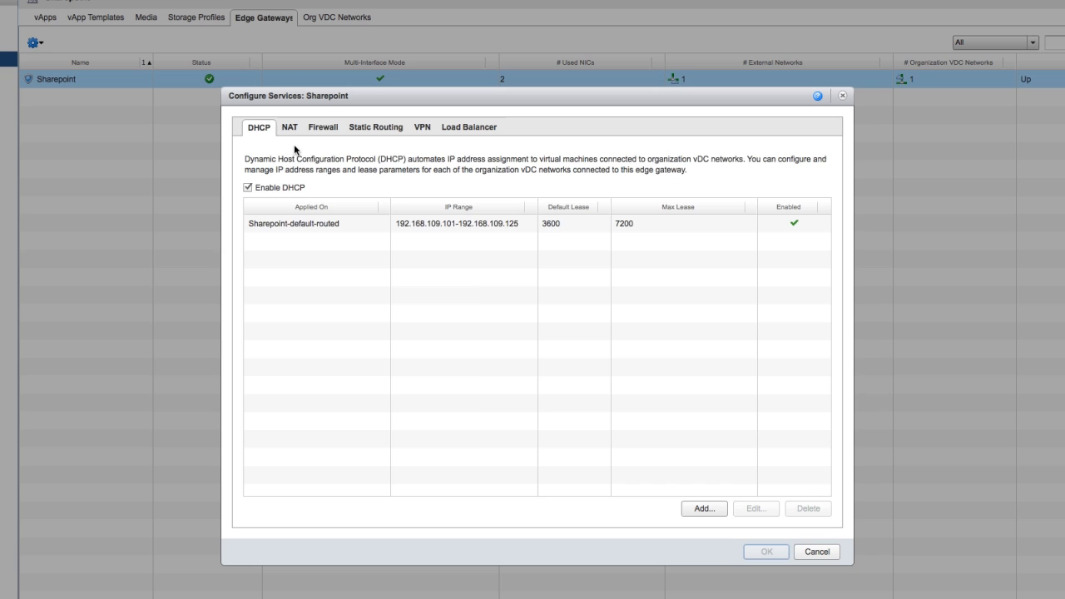
click(323, 126)
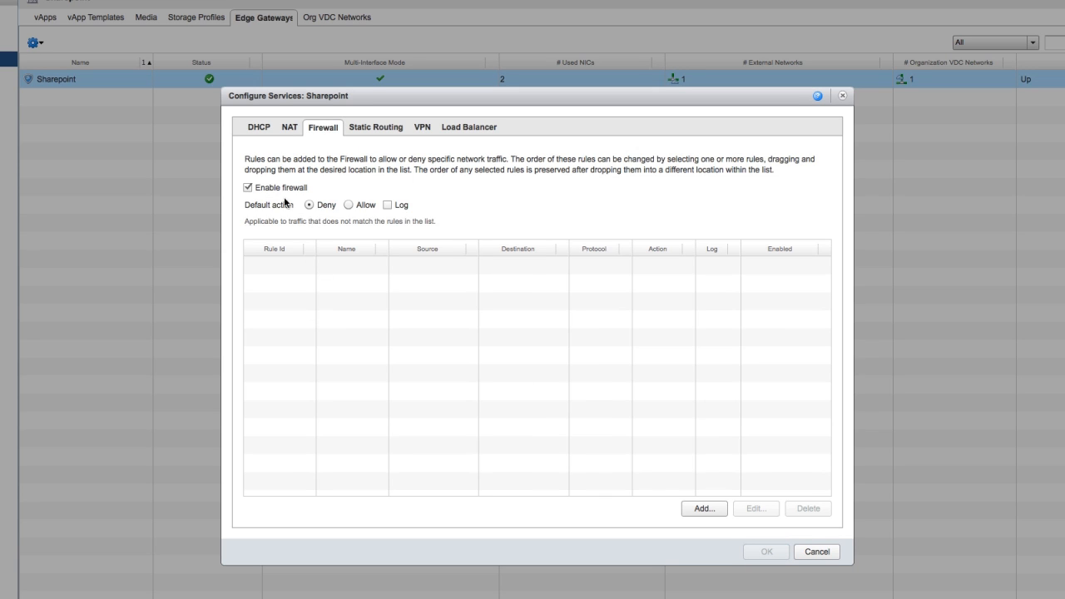
mouse_move(289, 281)
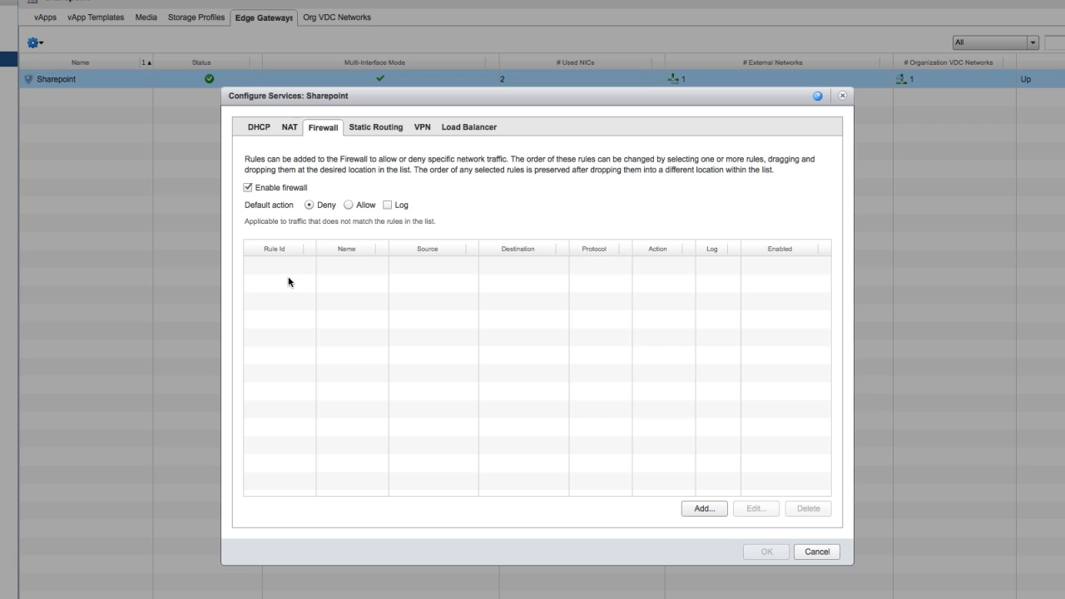
mouse_move(619, 479)
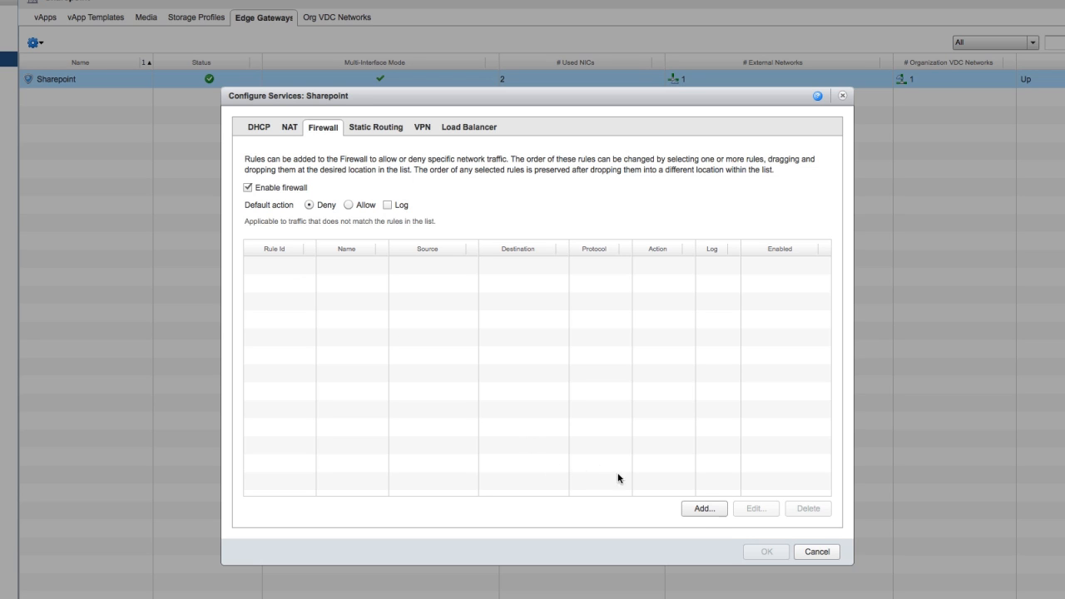
Step: Start a new firewall rule named Allow ICMP with source external and destination any
click(702, 509)
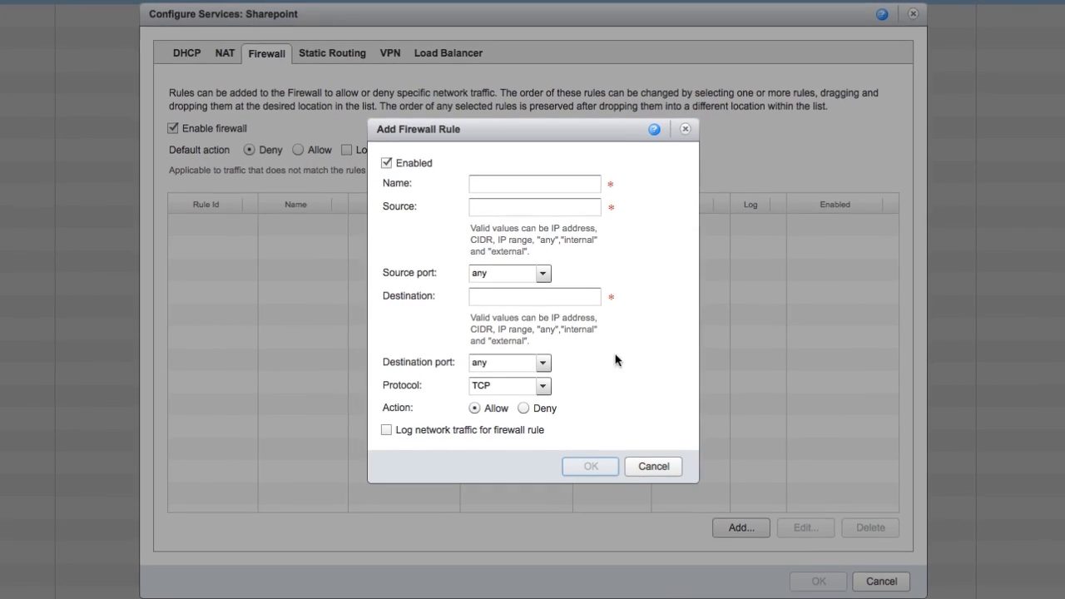
click(534, 183)
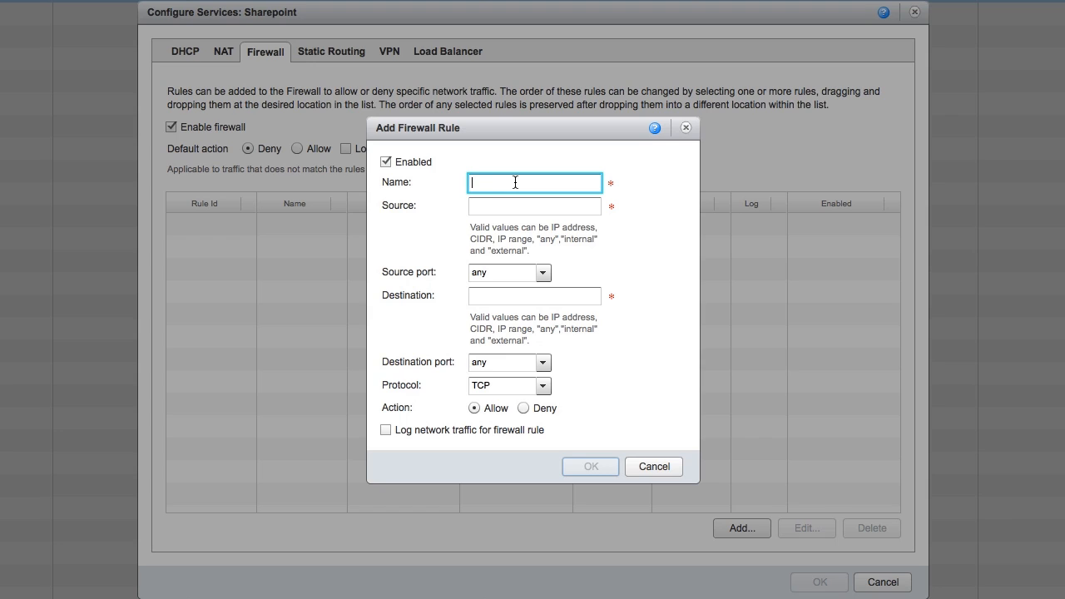
text(Allow ICM)
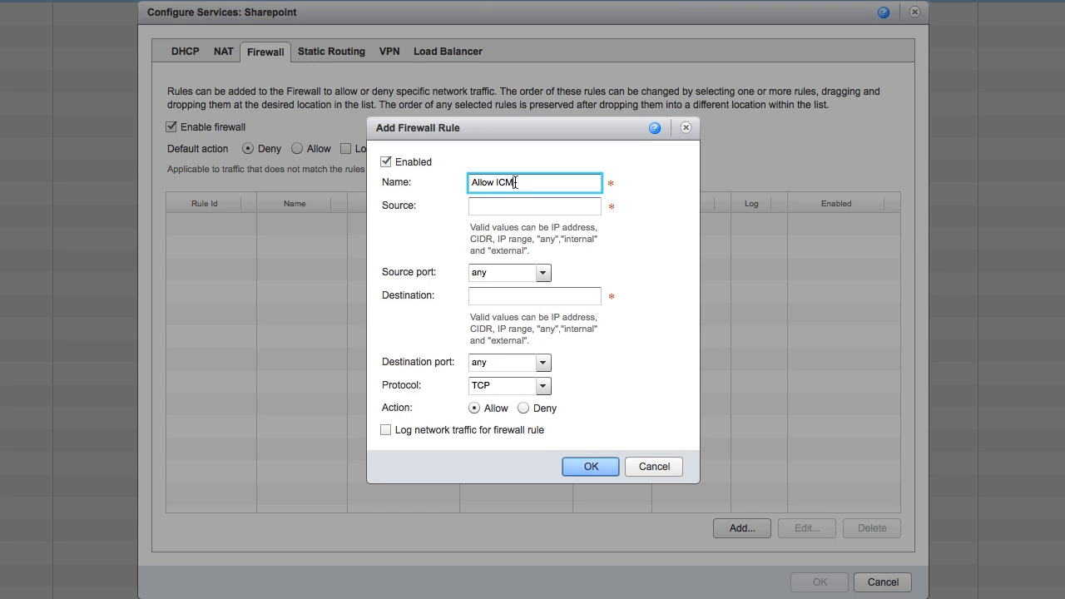
text(external)
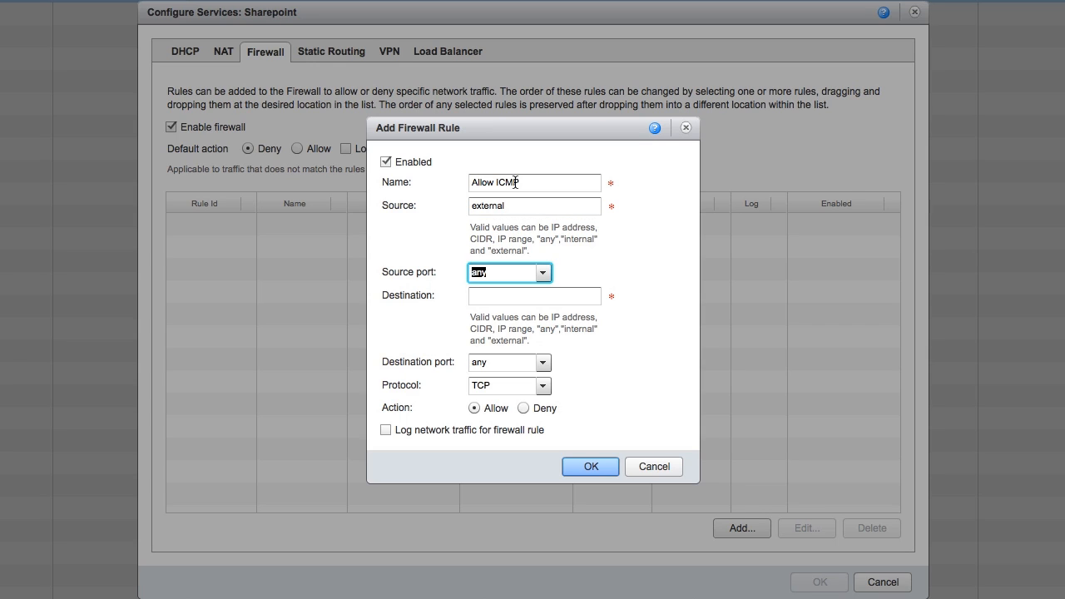
text(any)
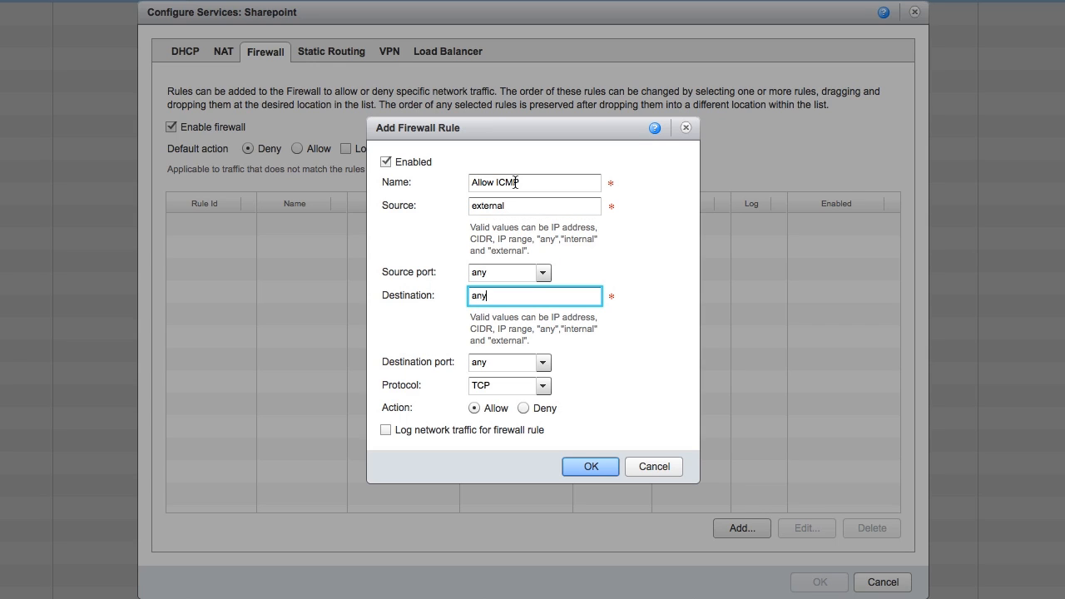
click(502, 362)
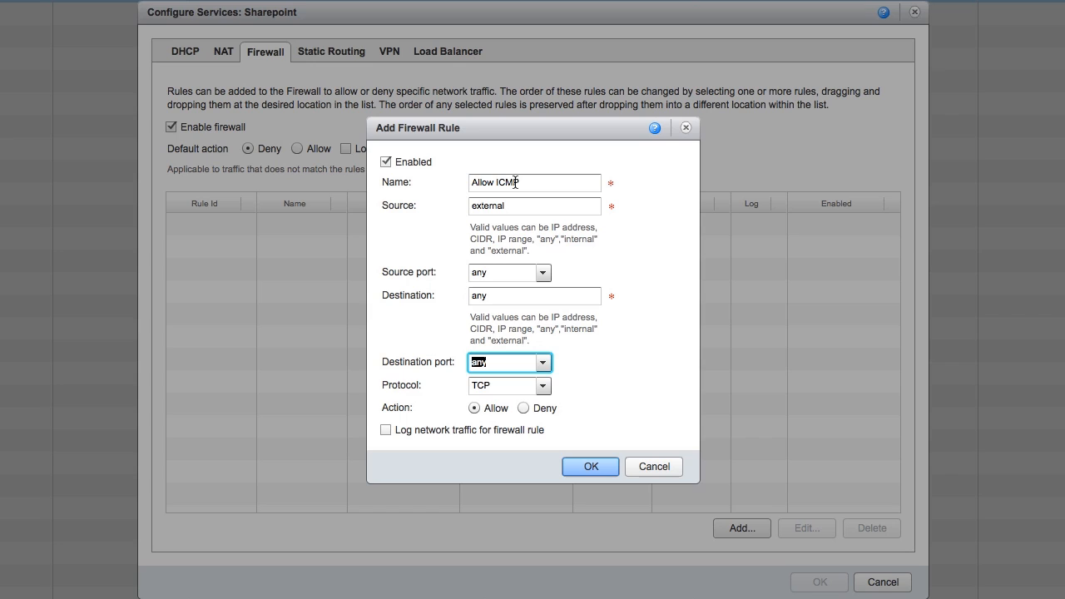
mouse_move(556, 390)
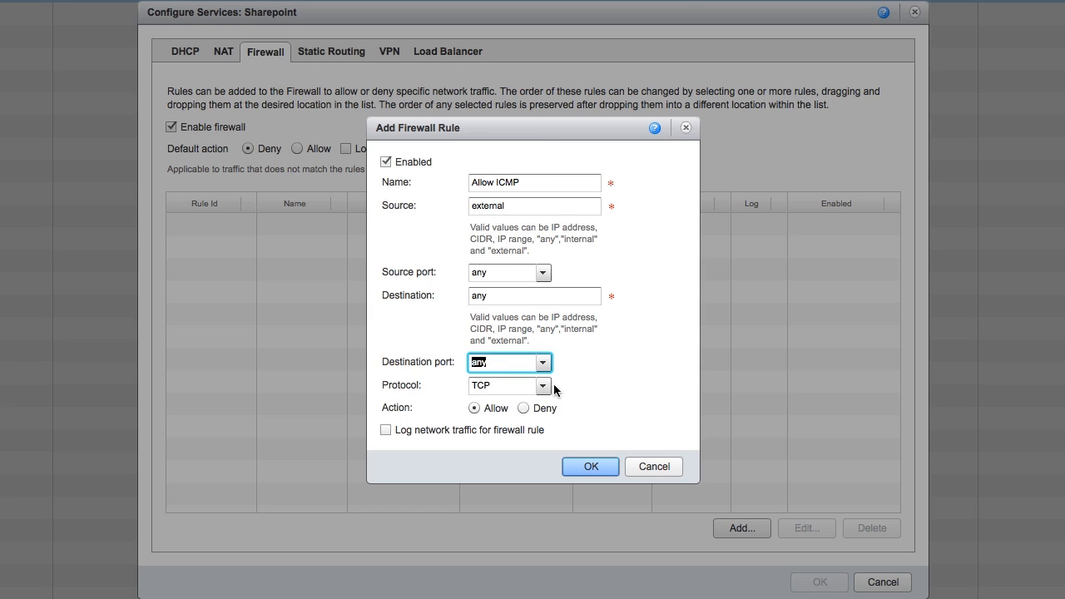
Step: Set the rule's protocol to ICMP and confirm it so it appears in the firewall list
click(543, 386)
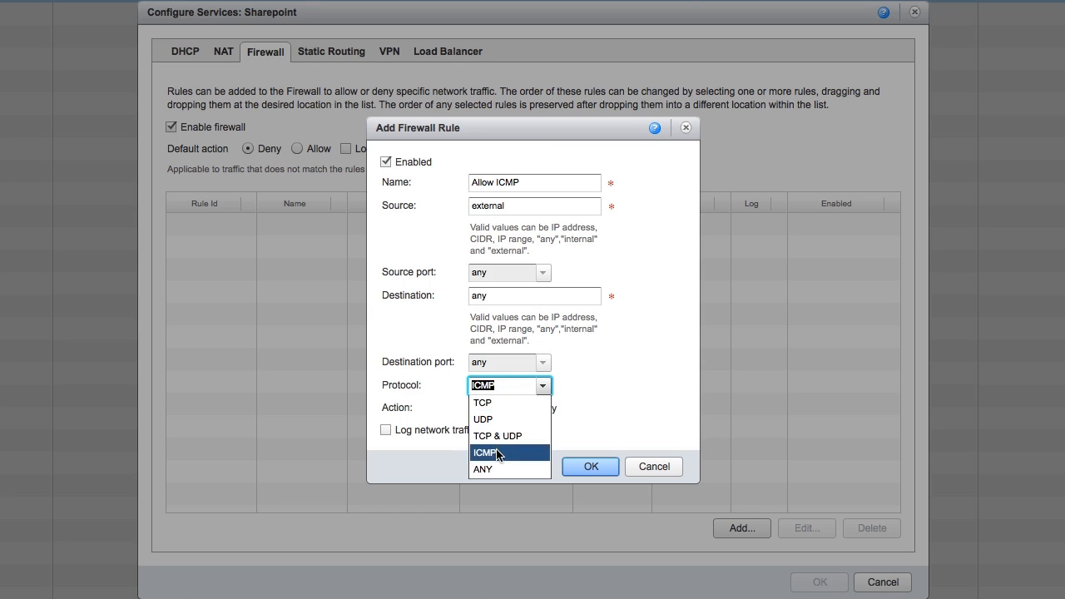
click(482, 453)
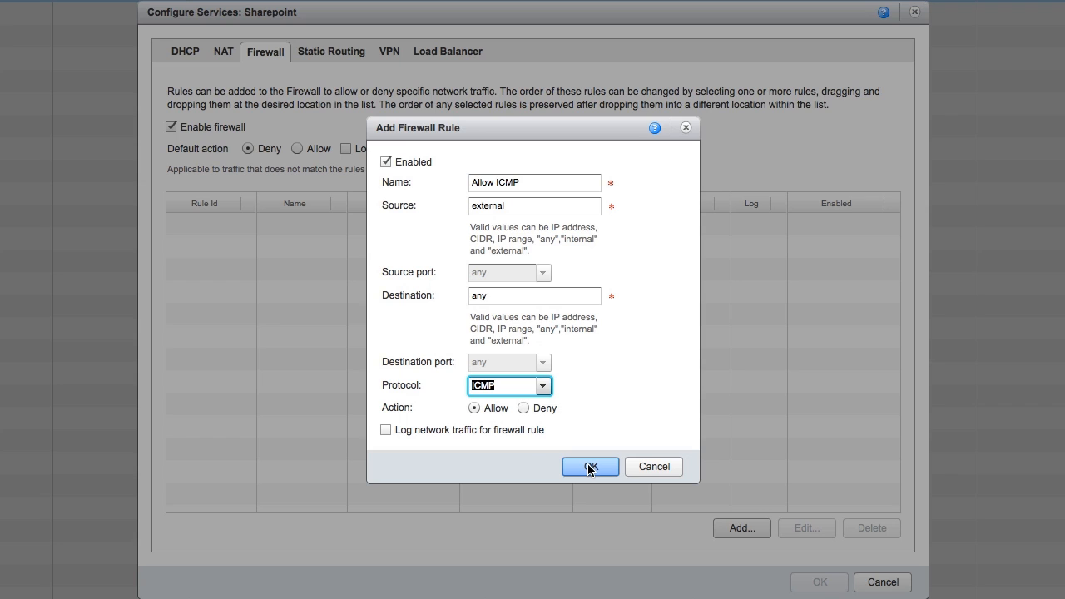
click(588, 466)
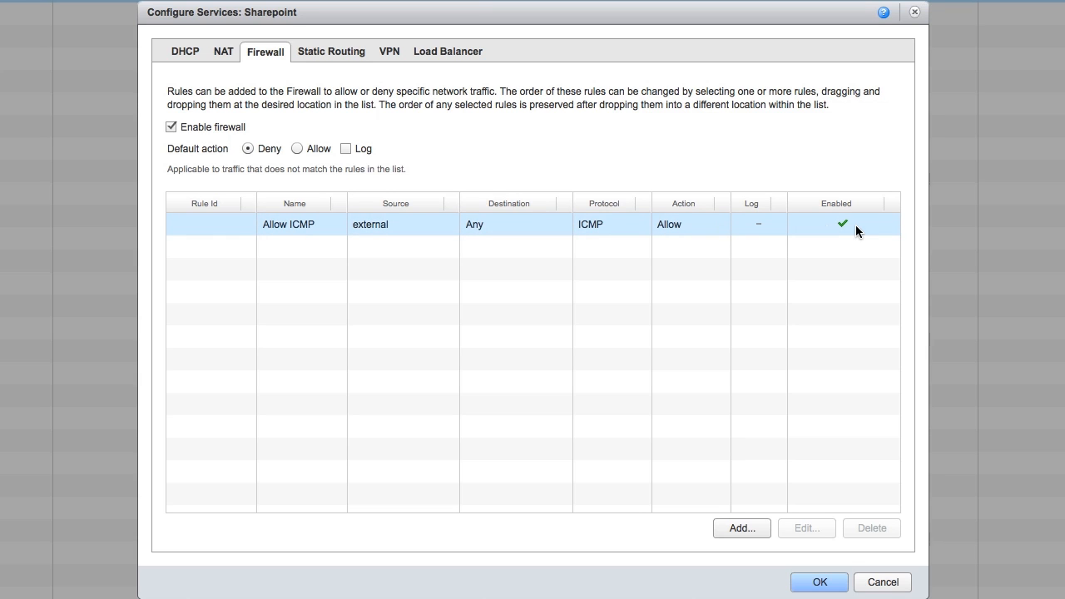
Step: Review the Allow ICMP rule and save the firewall configuration to the Sharepoint gateway
click(582, 302)
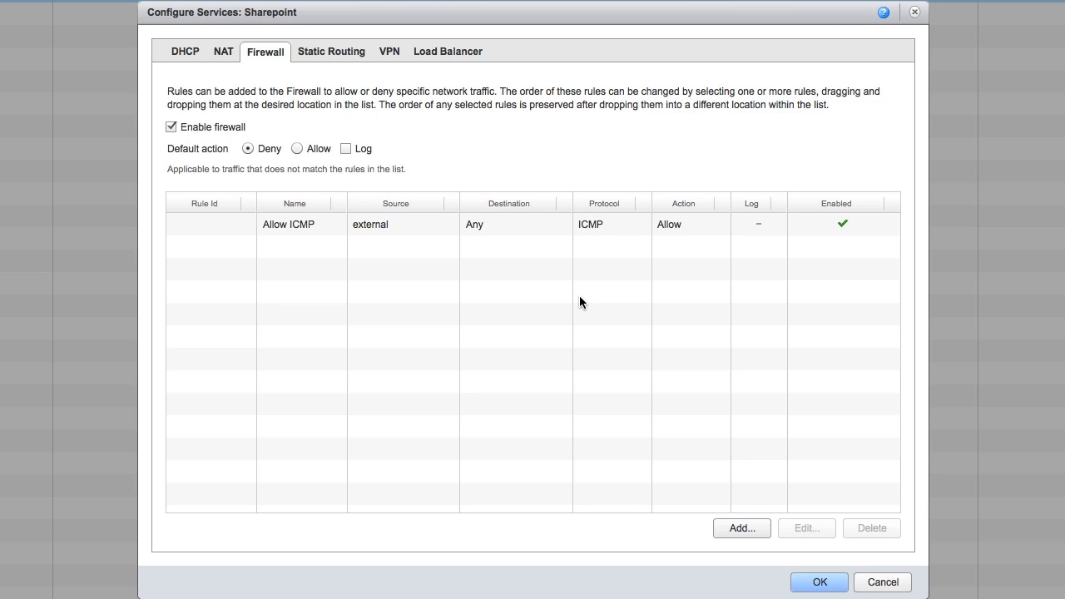
mouse_move(674, 401)
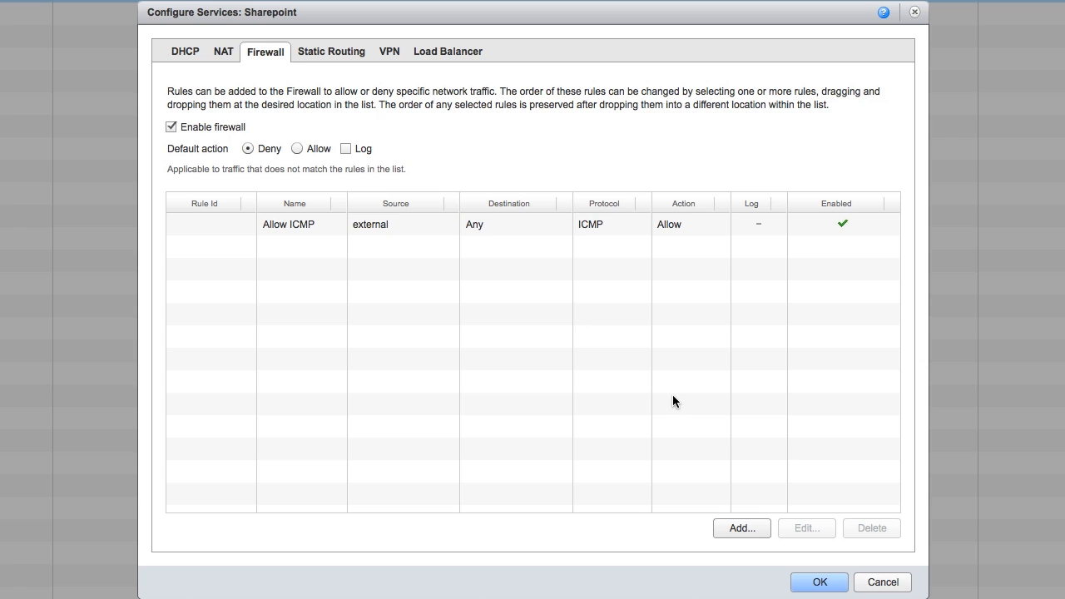
mouse_move(798, 370)
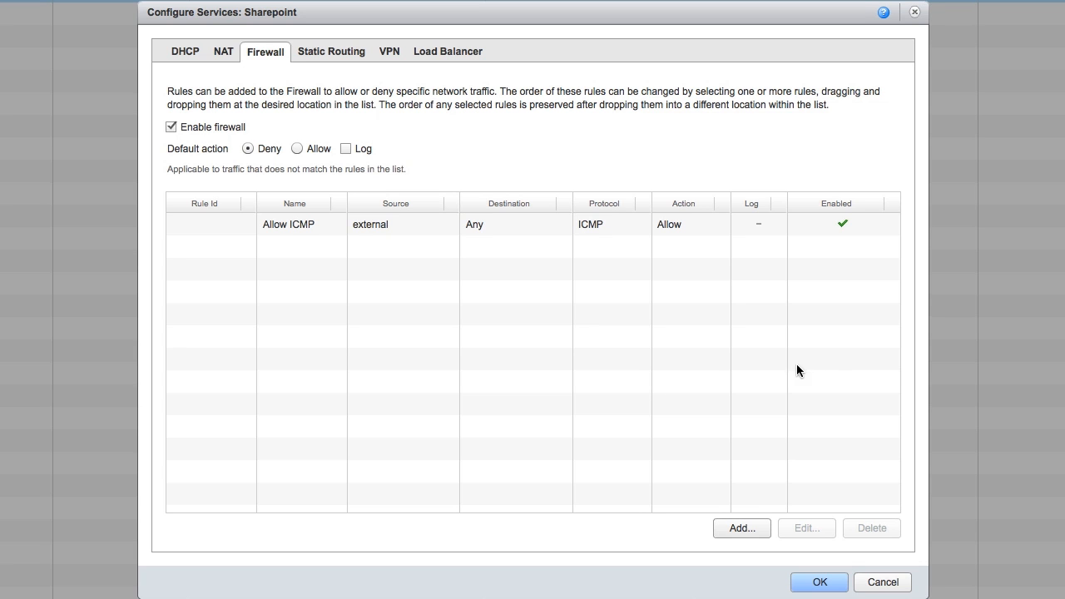
click(819, 582)
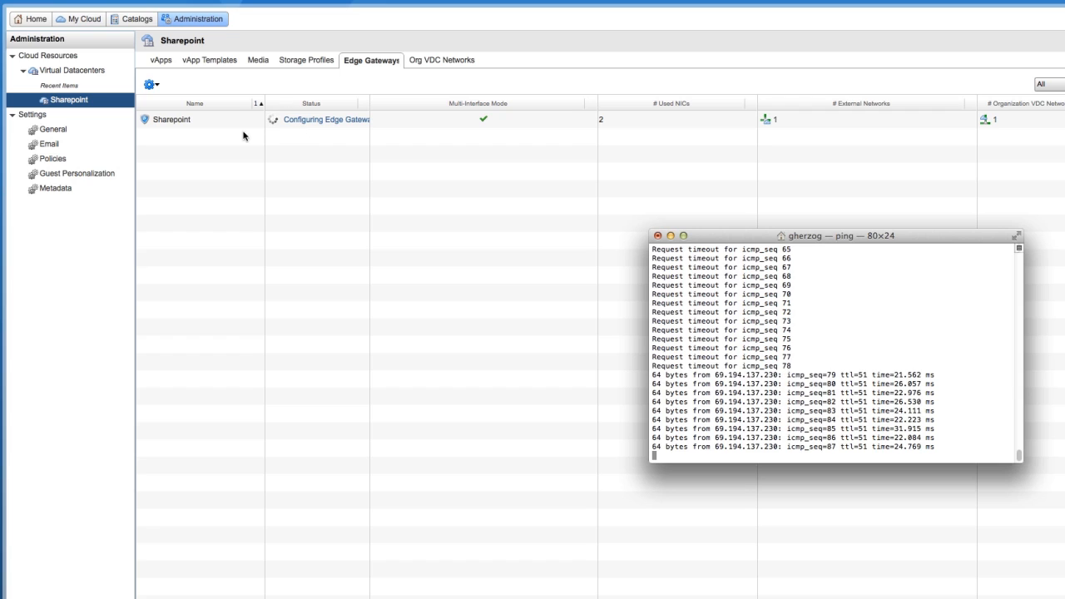
mouse_move(449, 273)
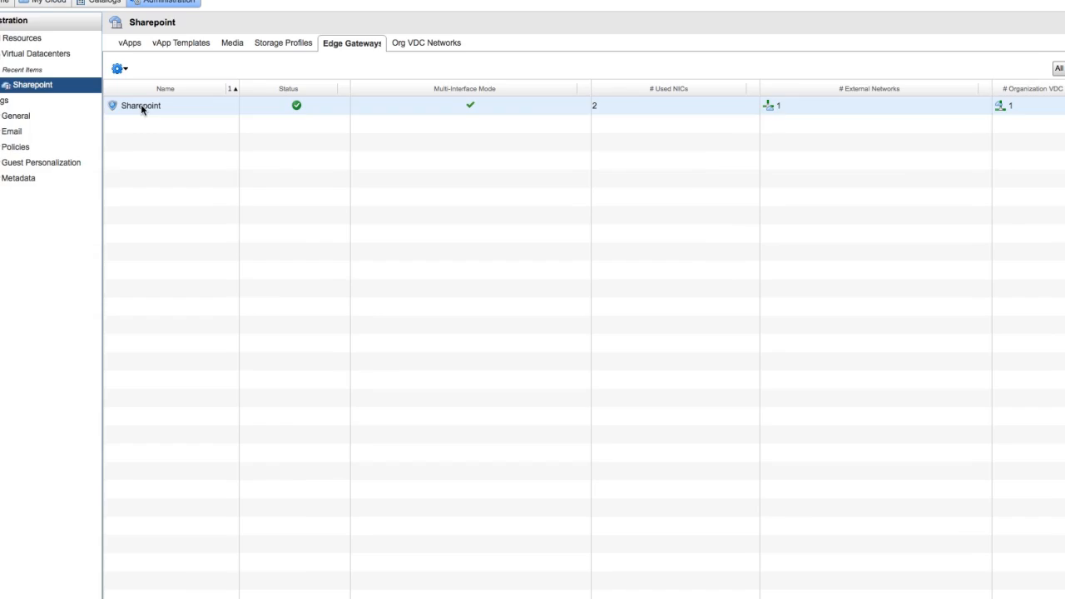
Step: List the Org VDC Networks and bring up actions for the Sharepoint-default-routed network
right_click(139, 107)
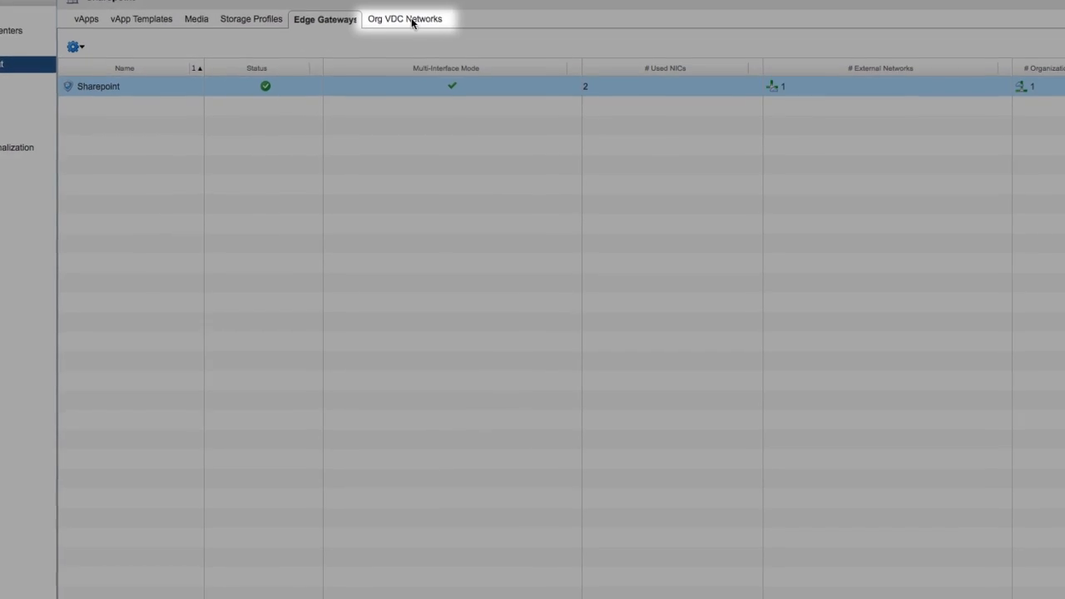
click(404, 18)
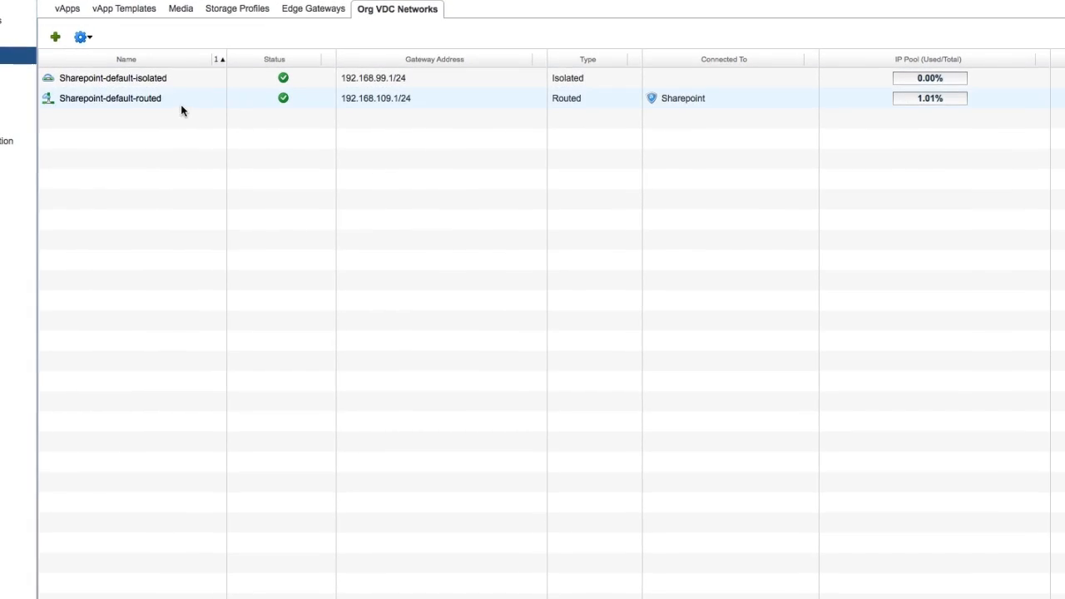
right_click(109, 99)
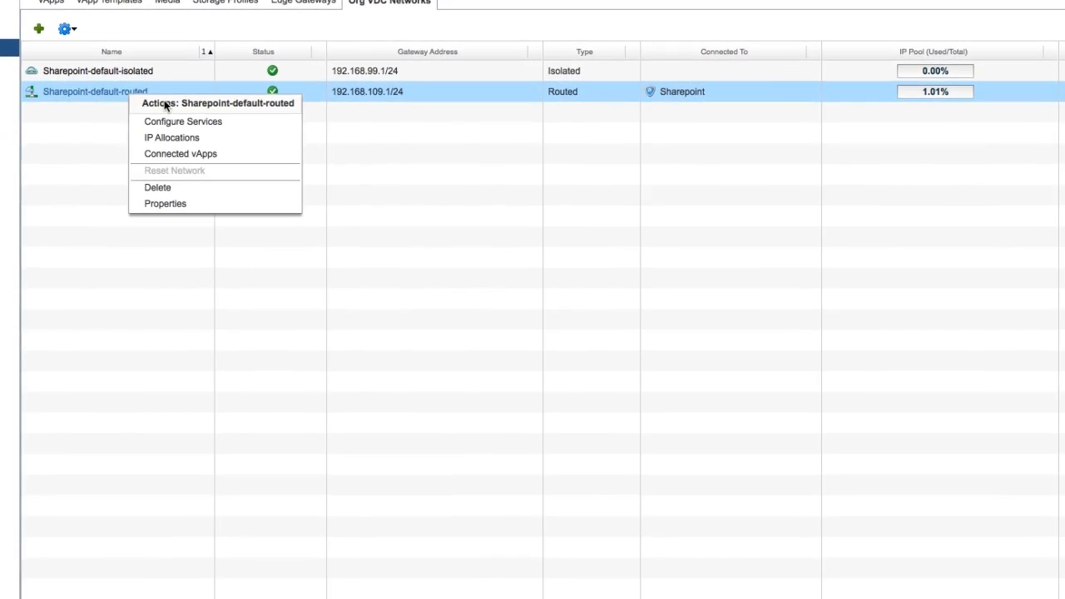